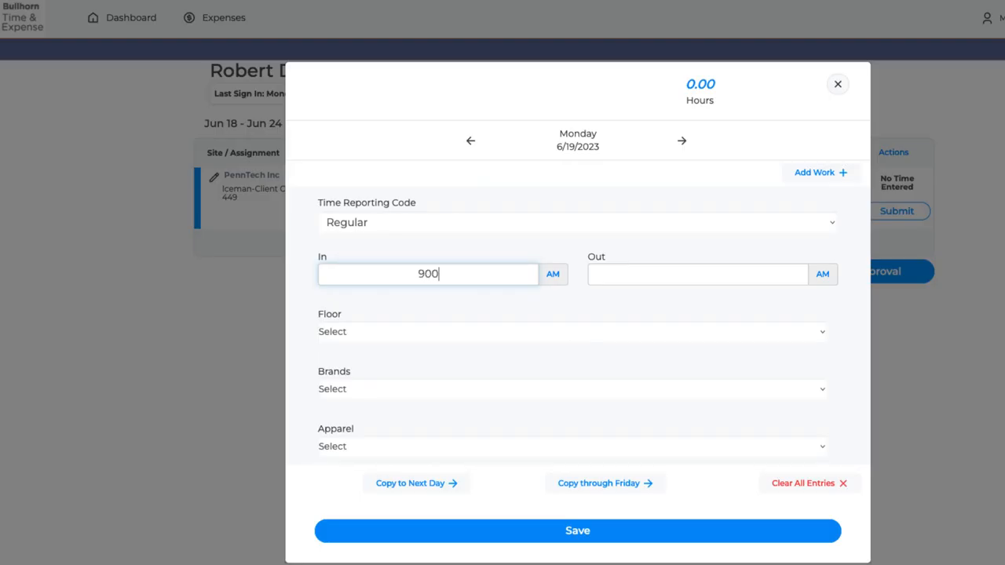
Enter the 5:00 PM clock-out time and choose Floor 2 as the work location
{"action": "left_click", "coordinate": [697, 273]}
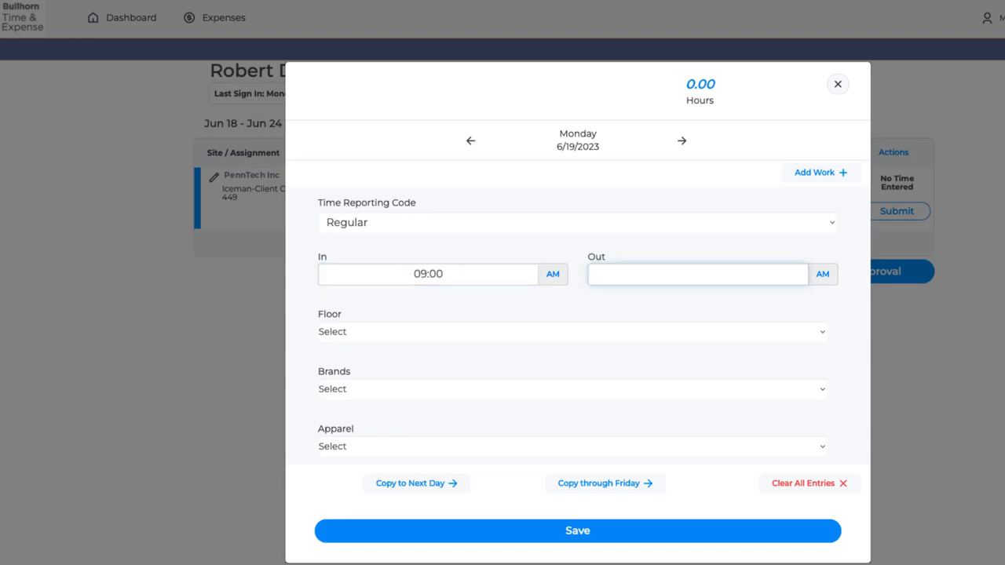
{"action": "type", "text": "5:00"}
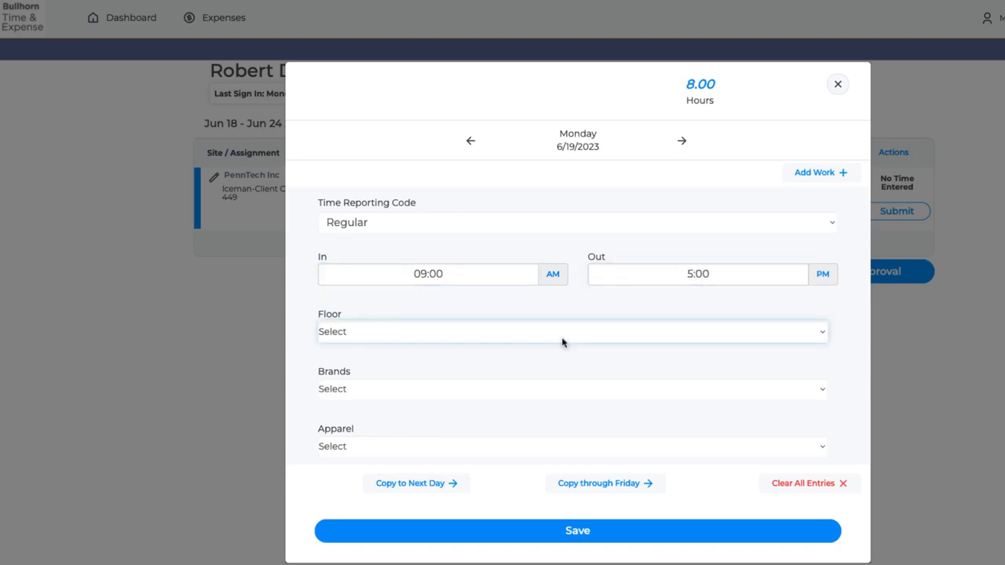
{"action": "left_click", "coordinate": [571, 331]}
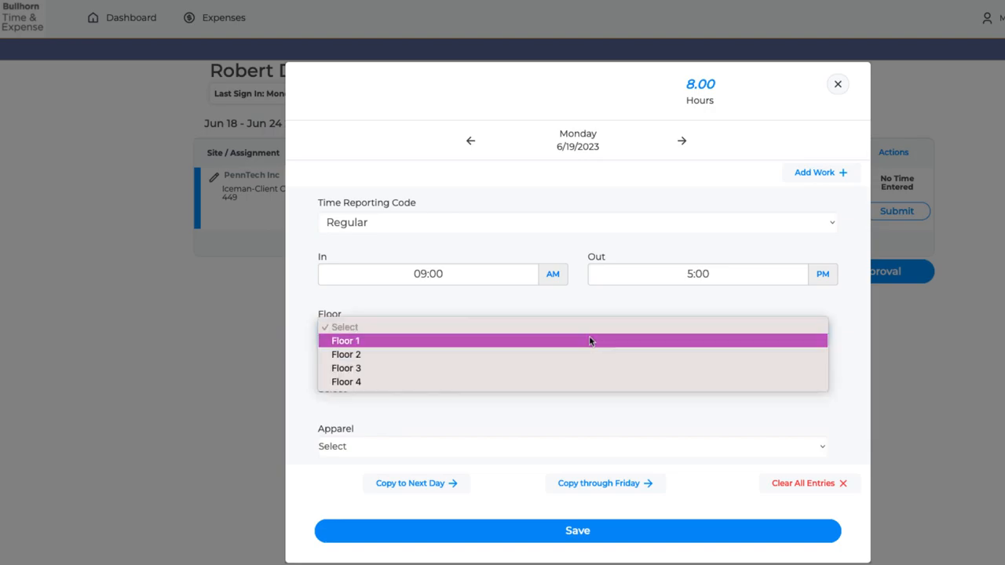
{"action": "left_click", "coordinate": [345, 355]}
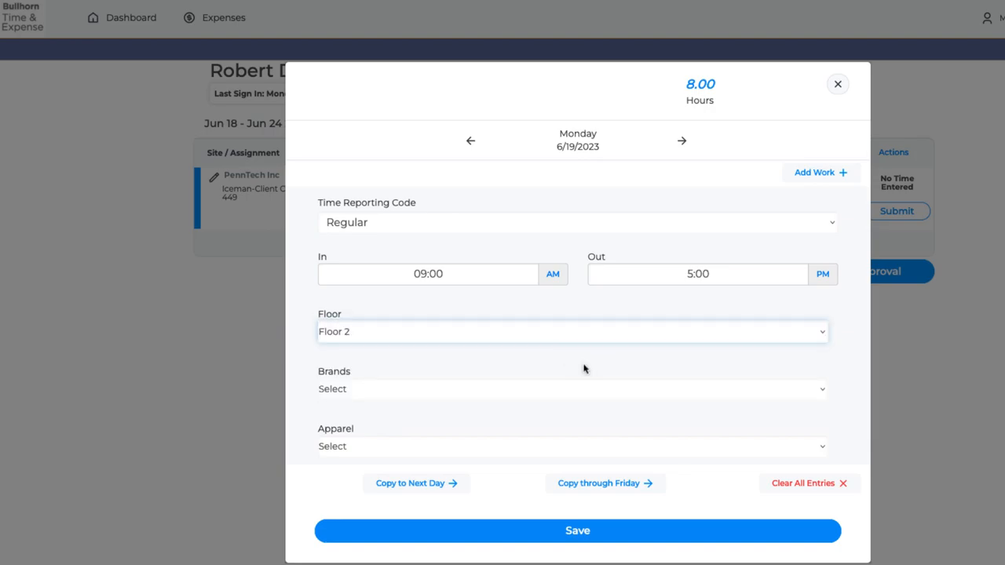
Pick Adidas as the brand and Pants as the apparel item, then save Monday's entry
{"action": "left_click", "coordinate": [571, 389]}
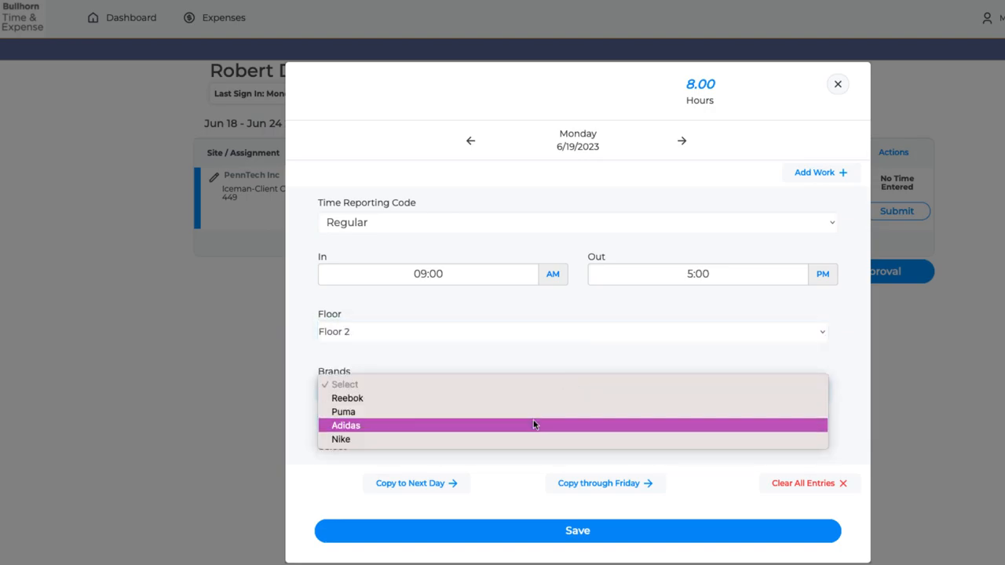
{"action": "left_click", "coordinate": [345, 423]}
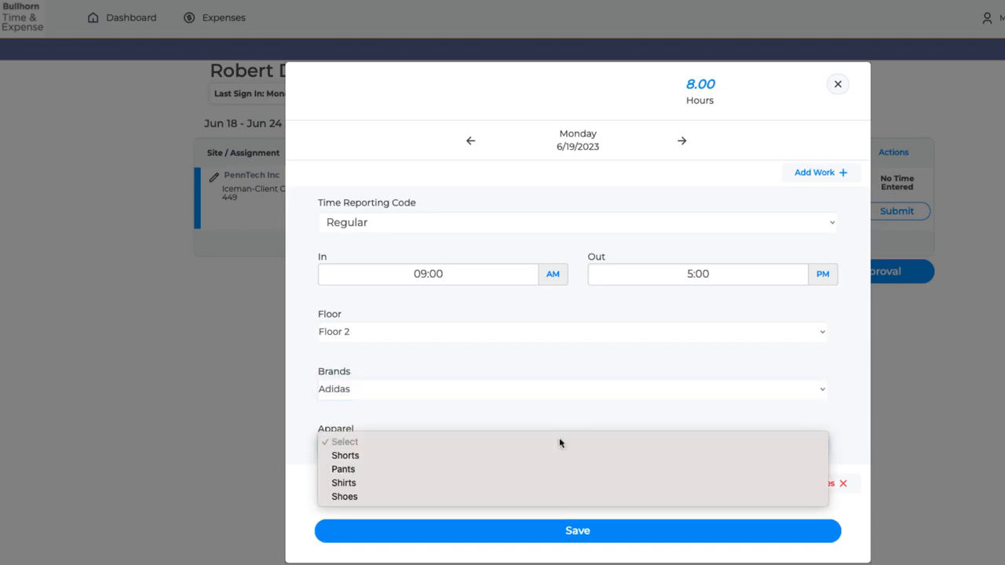
{"action": "left_click", "coordinate": [343, 468]}
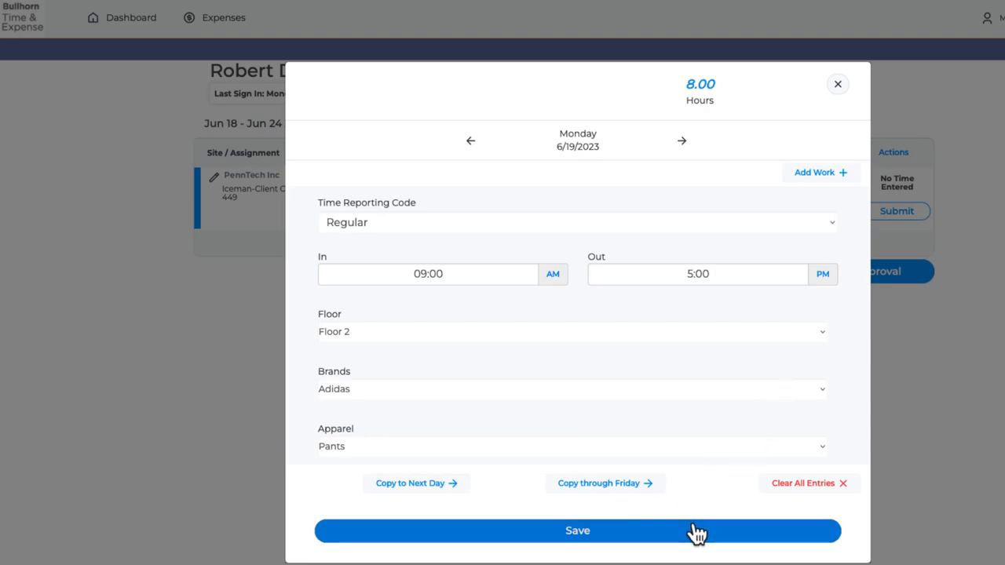
{"action": "left_click", "coordinate": [577, 530]}
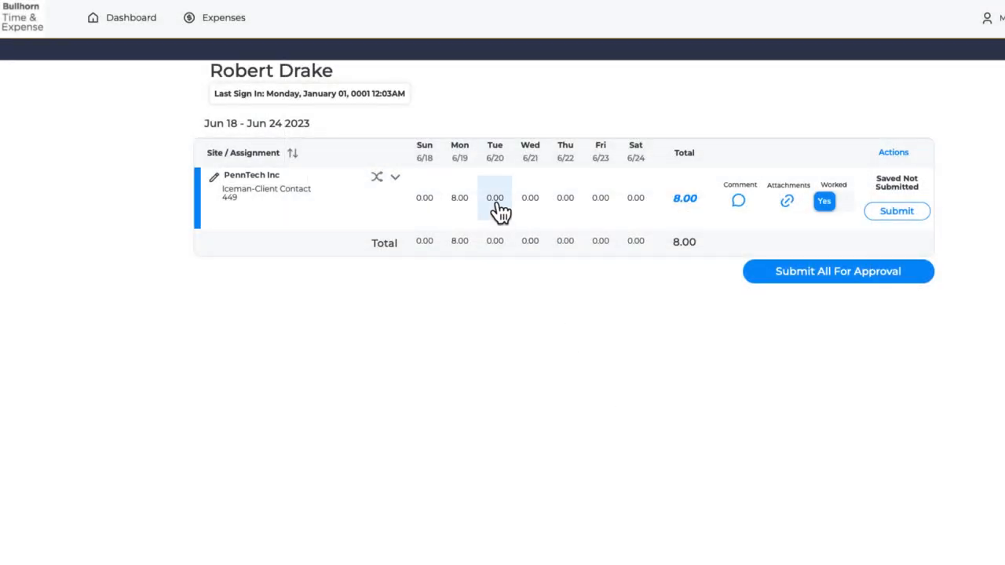
Bring up Tuesday 6/20's time entry and start its clock-in time
{"action": "left_click", "coordinate": [494, 198]}
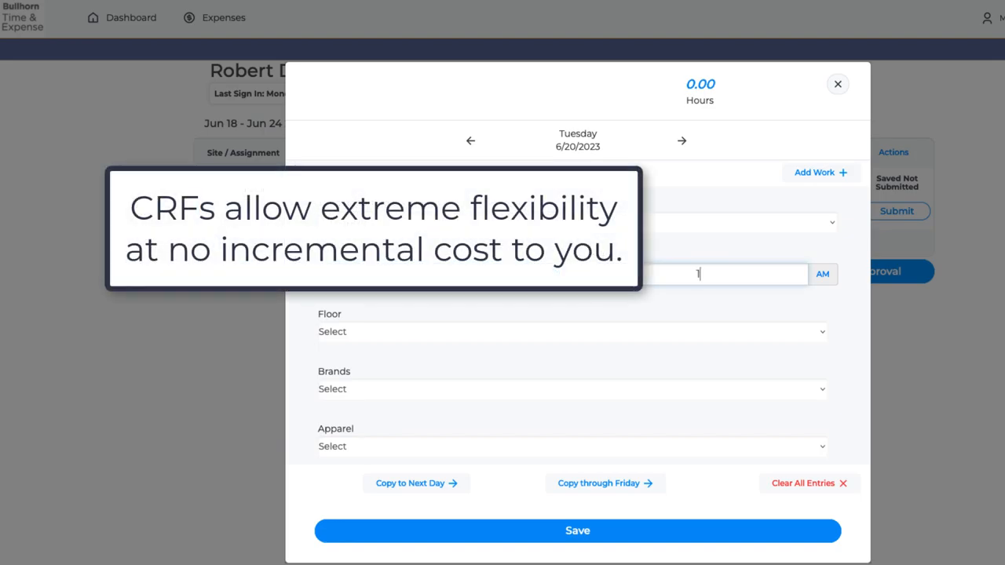
{"action": "left_click", "coordinate": [572, 331]}
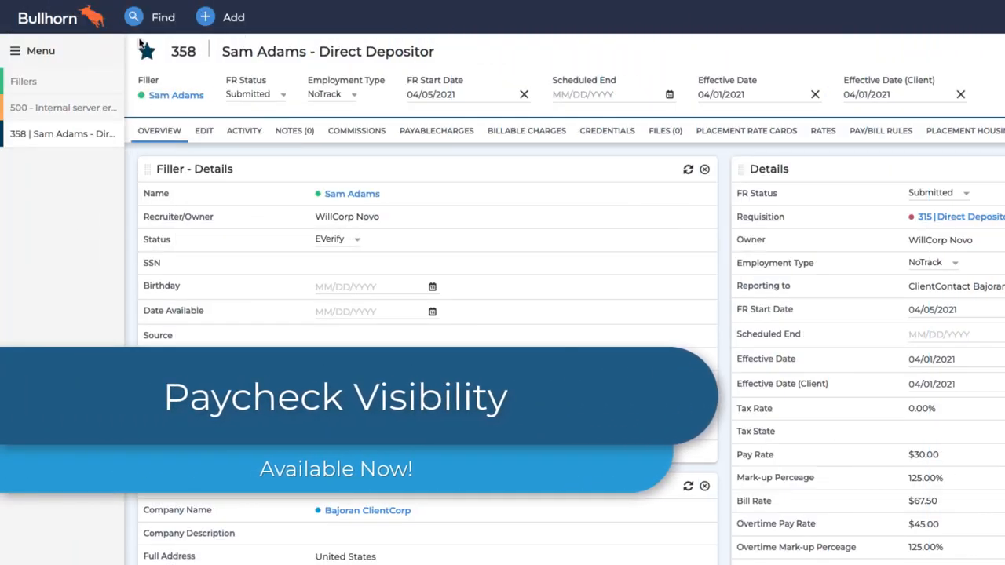
Find candidate Luthen Rael, show his paychecks and view the details of paycheck 631
{"action": "left_click", "coordinate": [164, 16]}
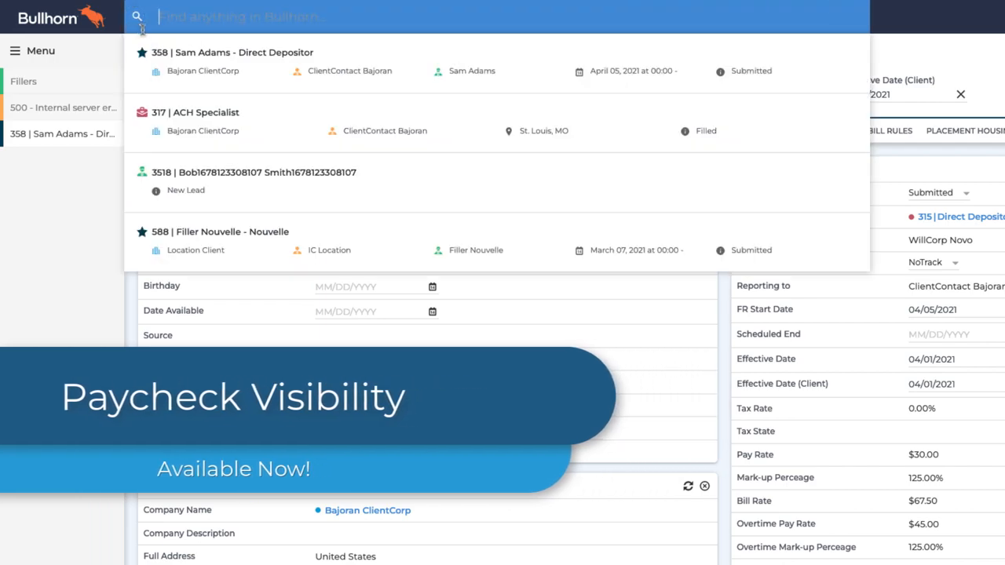
{"action": "type", "text": "luthen rael"}
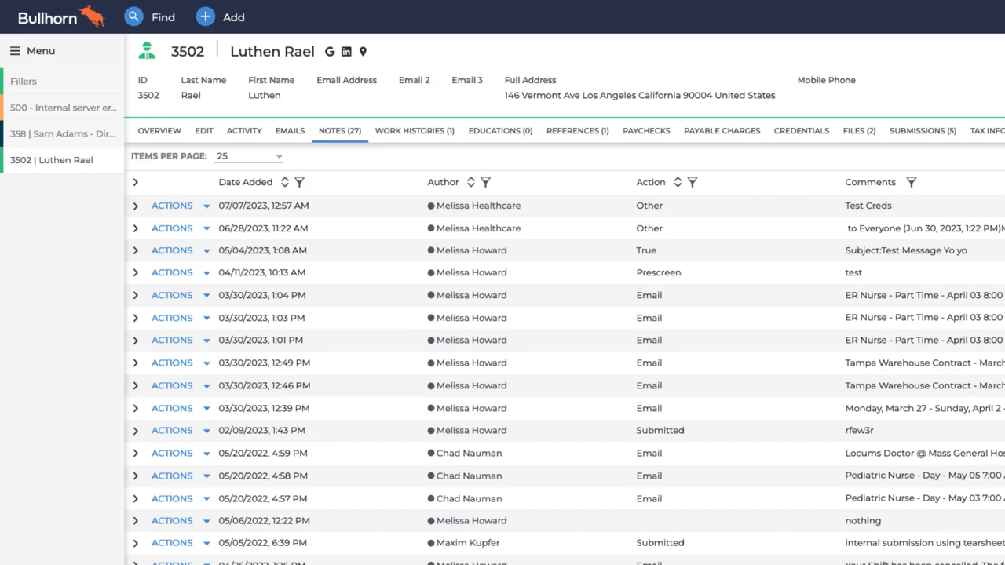
{"action": "mouse_move", "coordinate": [647, 130]}
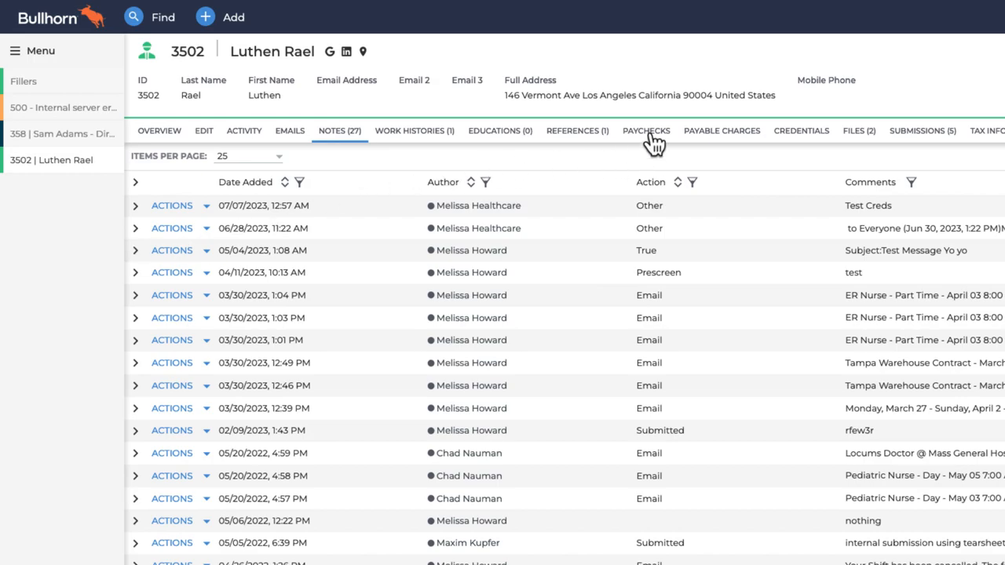
{"action": "left_click", "coordinate": [647, 131]}
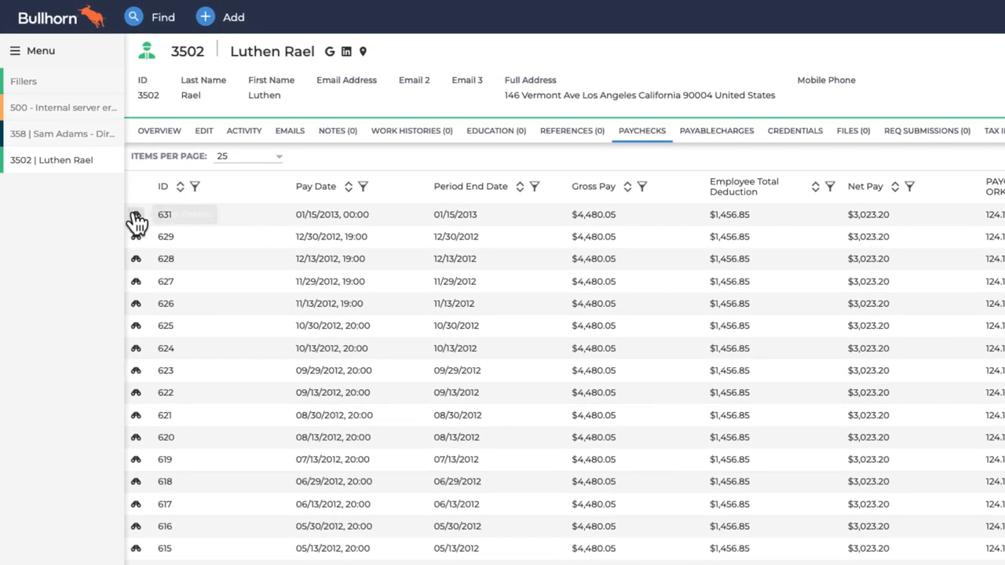
{"action": "mouse_move", "coordinate": [135, 214]}
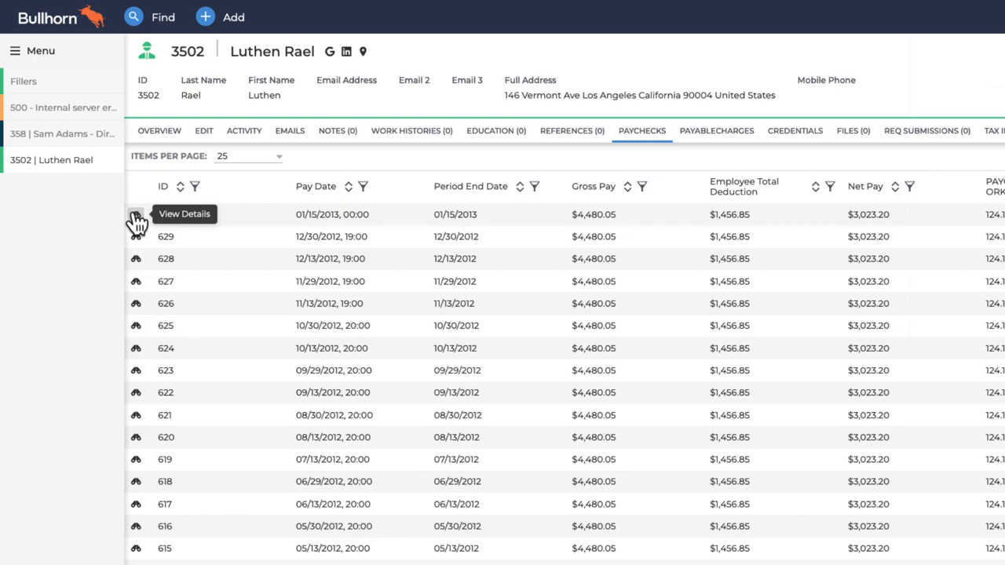
{"action": "left_click", "coordinate": [135, 213]}
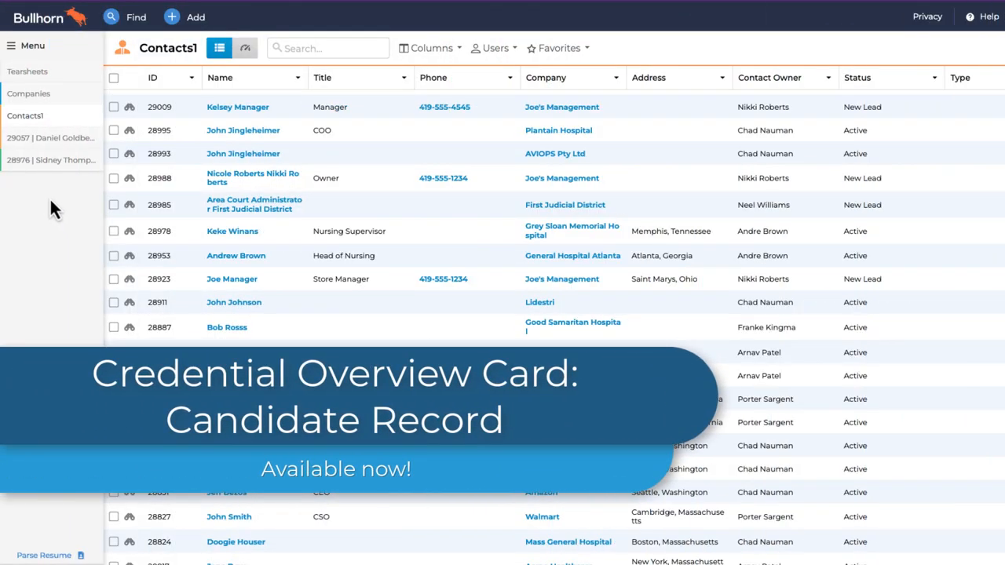
{"action": "left_click", "coordinate": [50, 160]}
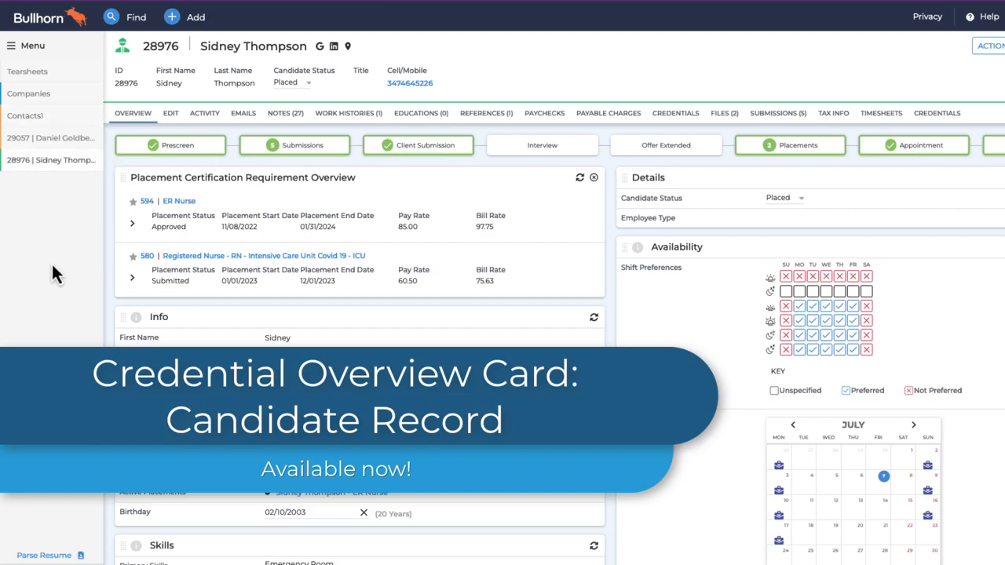
{"action": "scroll", "scroll_direction": "down", "scroll_amount": 3}
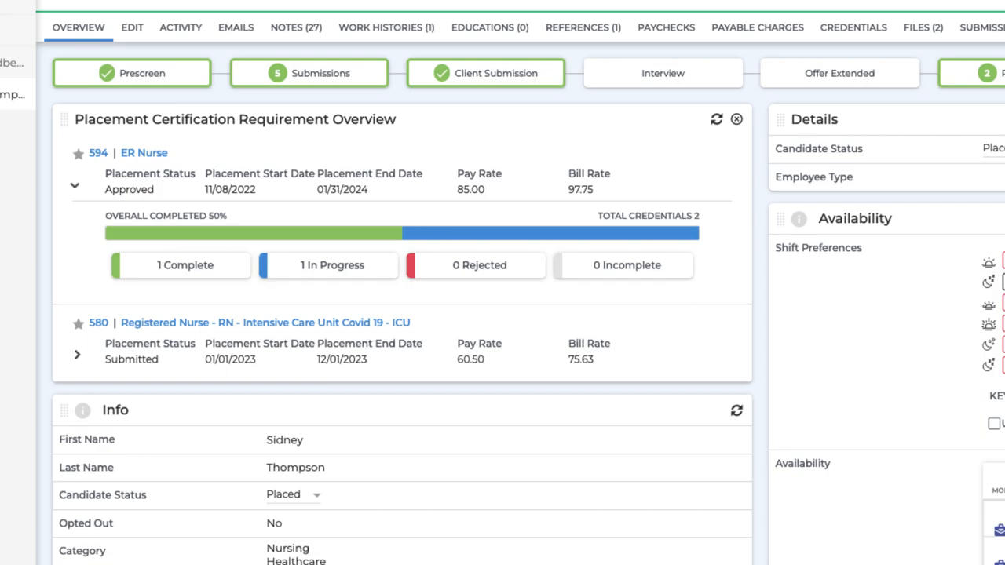
{"action": "mouse_move", "coordinate": [207, 269]}
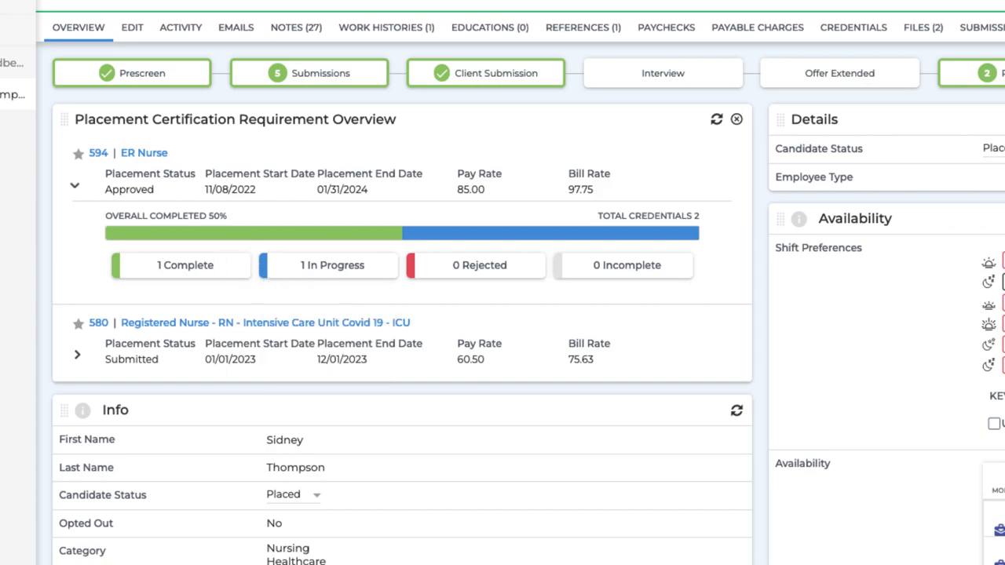
{"action": "left_click", "coordinate": [77, 354]}
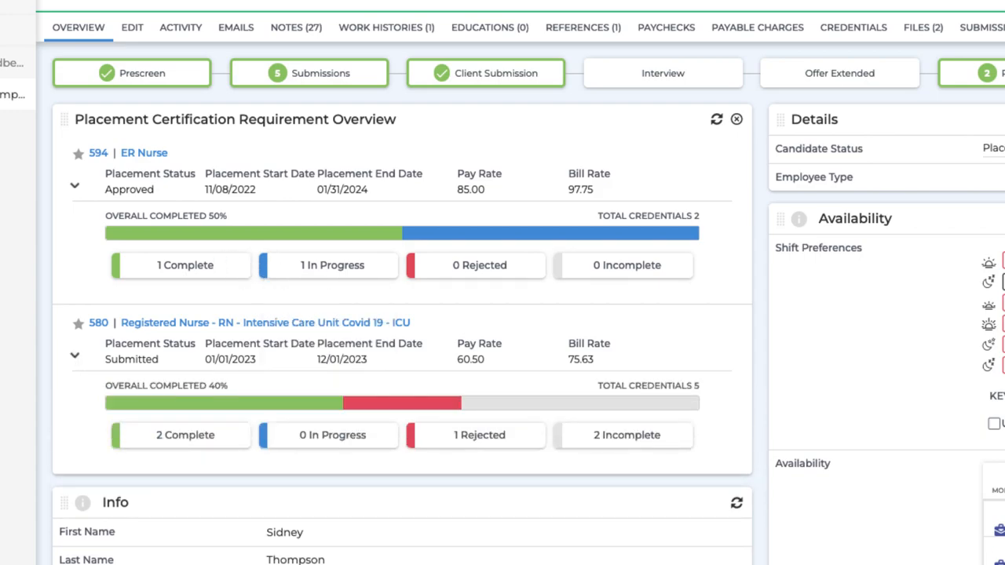
{"action": "mouse_move", "coordinate": [455, 435]}
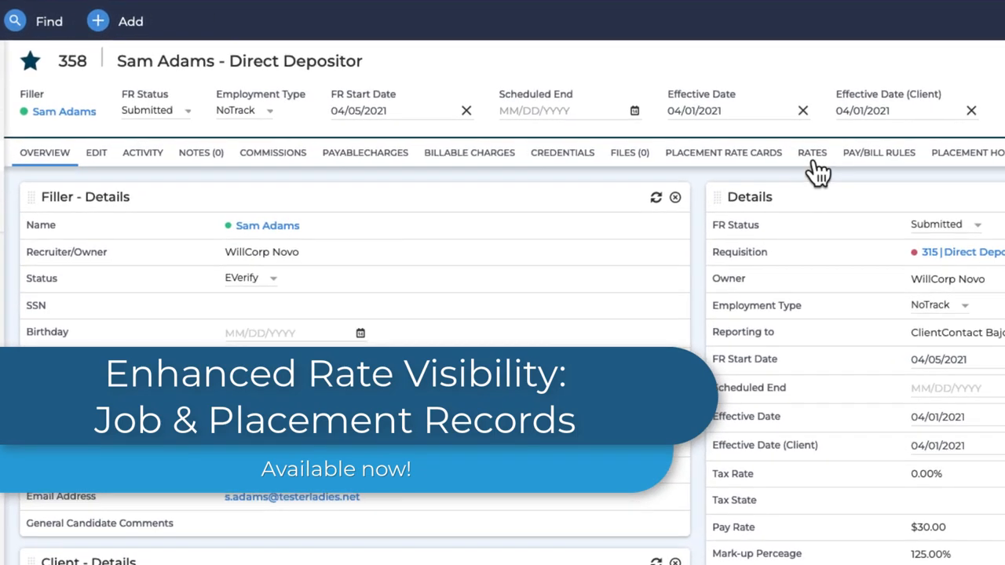
Show placement 358's rate records, visit Filled Requisitions and return to placement 358
{"action": "left_click", "coordinate": [812, 153]}
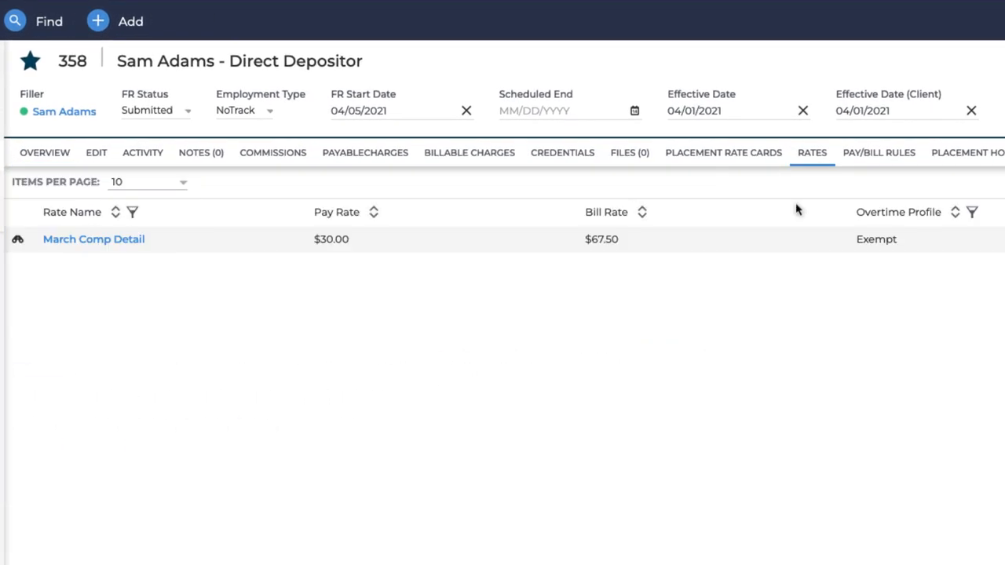
{"action": "mouse_move", "coordinate": [562, 317]}
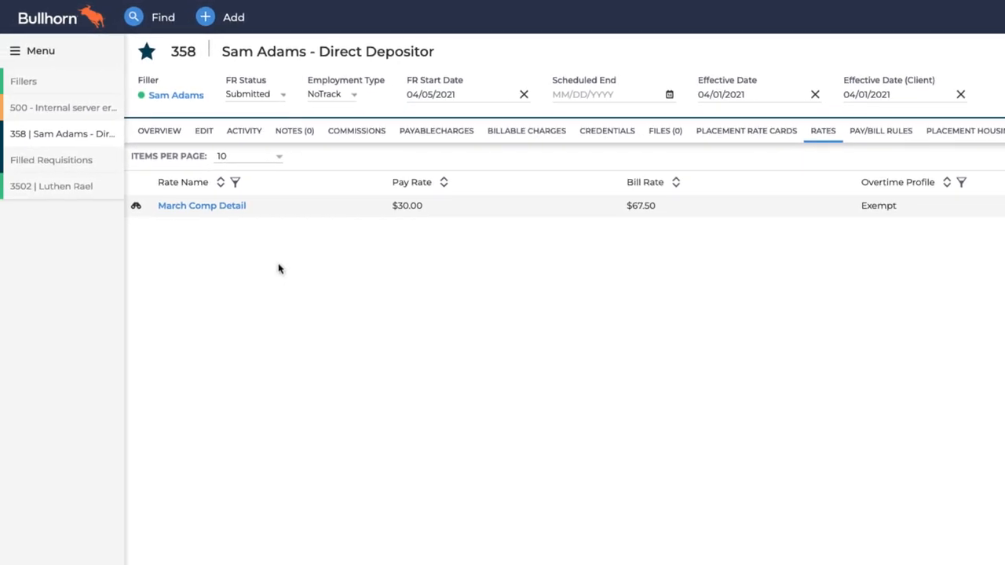
{"action": "mouse_move", "coordinate": [51, 160]}
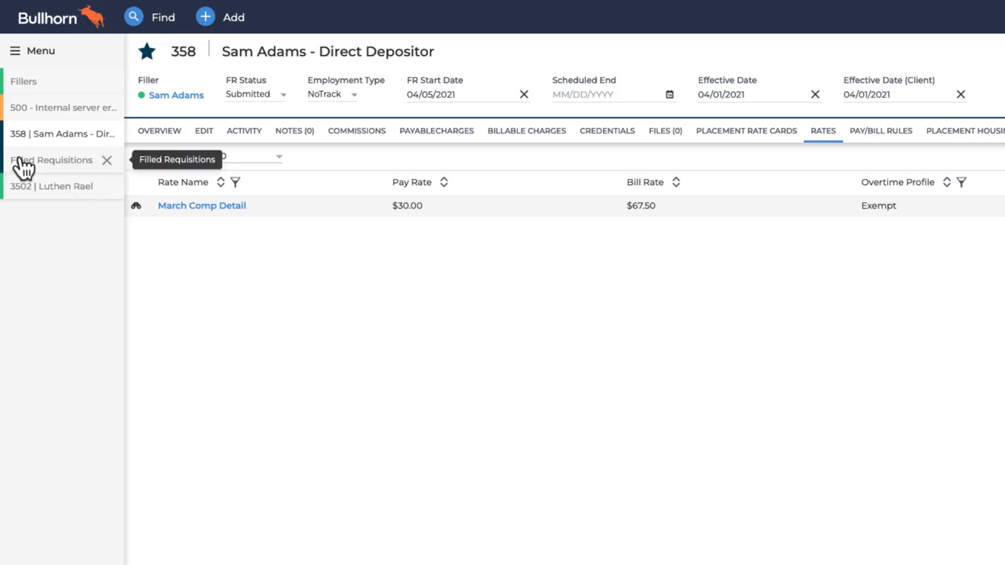
{"action": "left_click", "coordinate": [53, 160]}
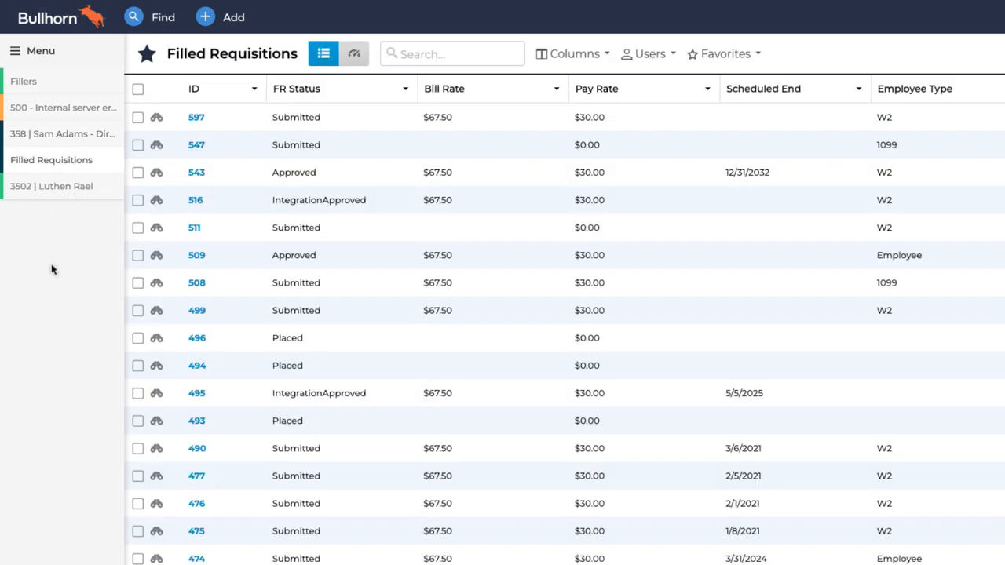
{"action": "mouse_move", "coordinate": [55, 133]}
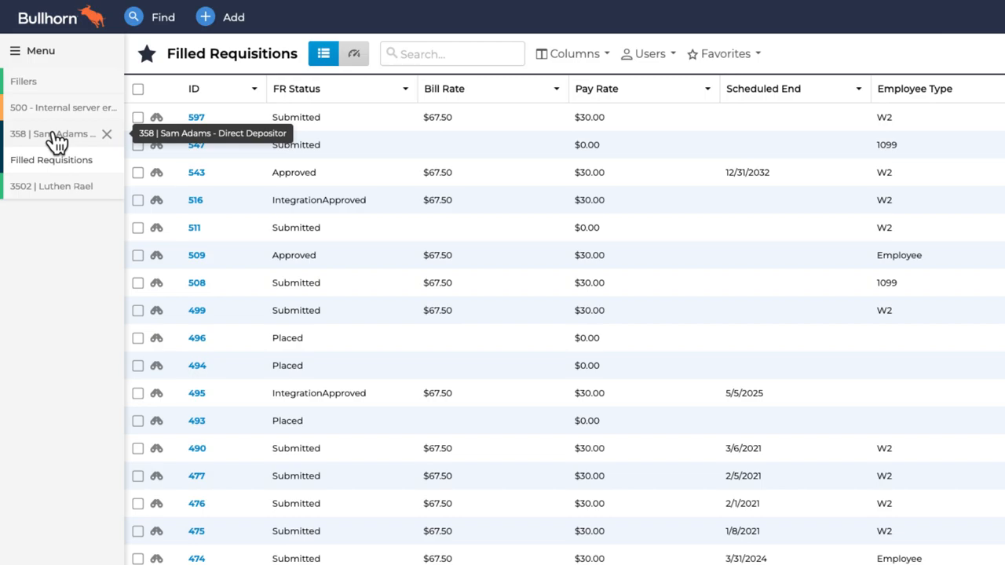
{"action": "left_click", "coordinate": [55, 133]}
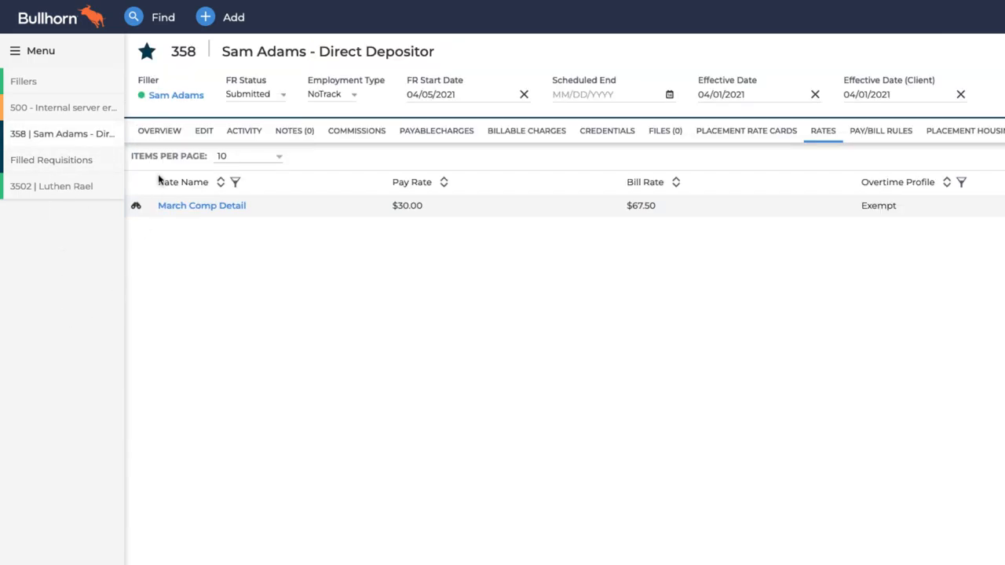
{"action": "left_click", "coordinate": [159, 130]}
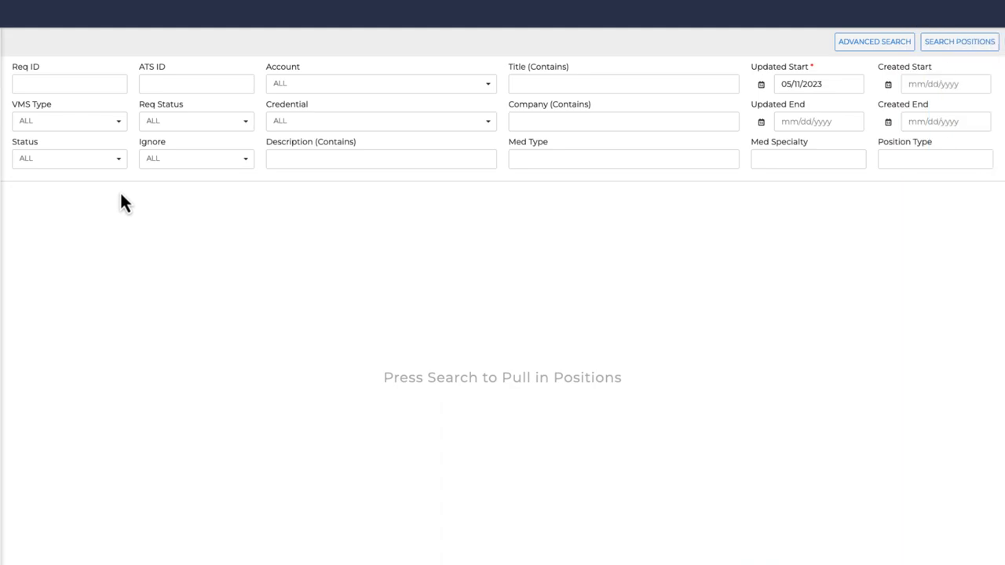
Filter VMS Sync positions to the EinsteinII VMS with COMPLETE status
{"action": "left_click", "coordinate": [69, 121]}
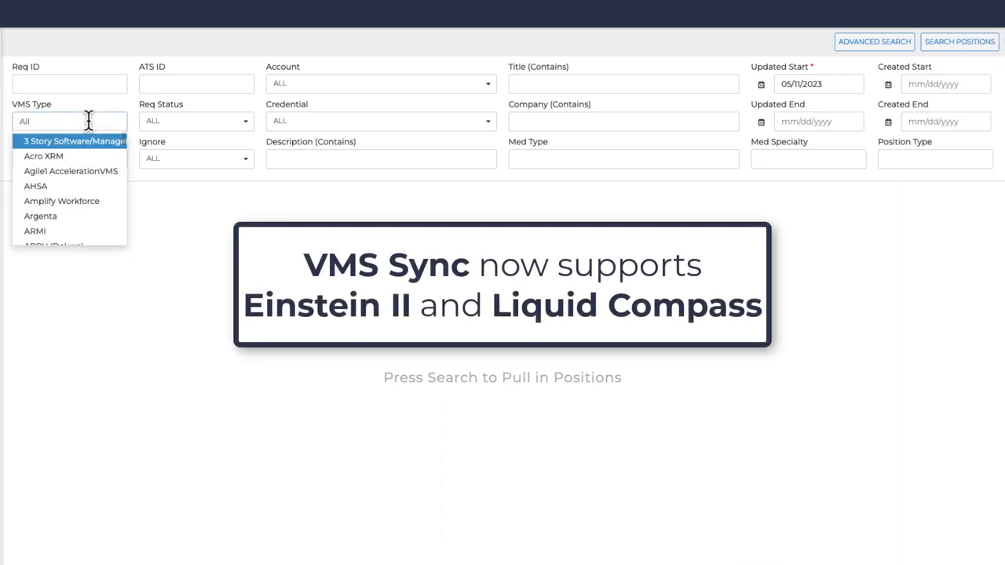
{"action": "type", "text": "einst"}
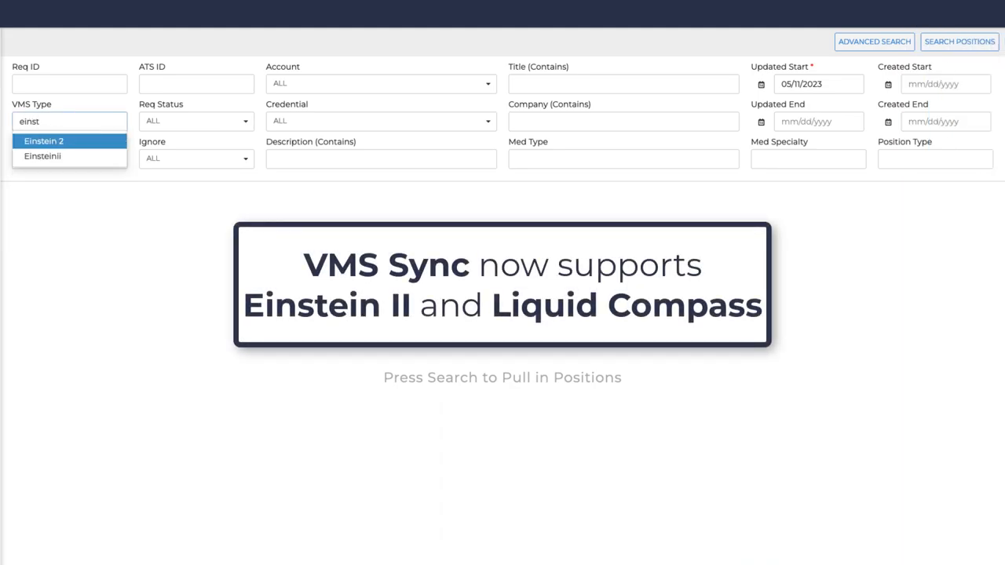
{"action": "left_click", "coordinate": [42, 155]}
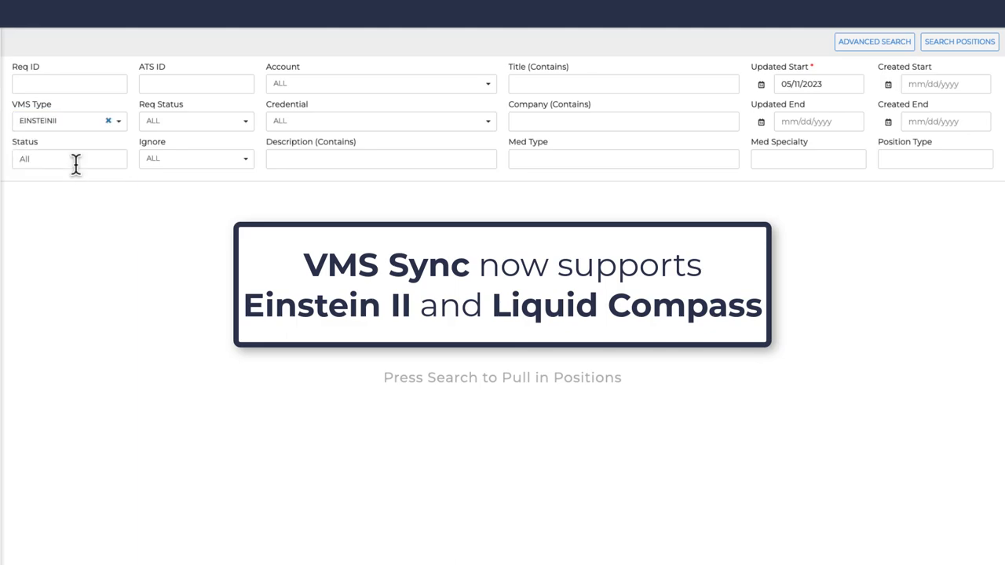
{"action": "left_click", "coordinate": [69, 157]}
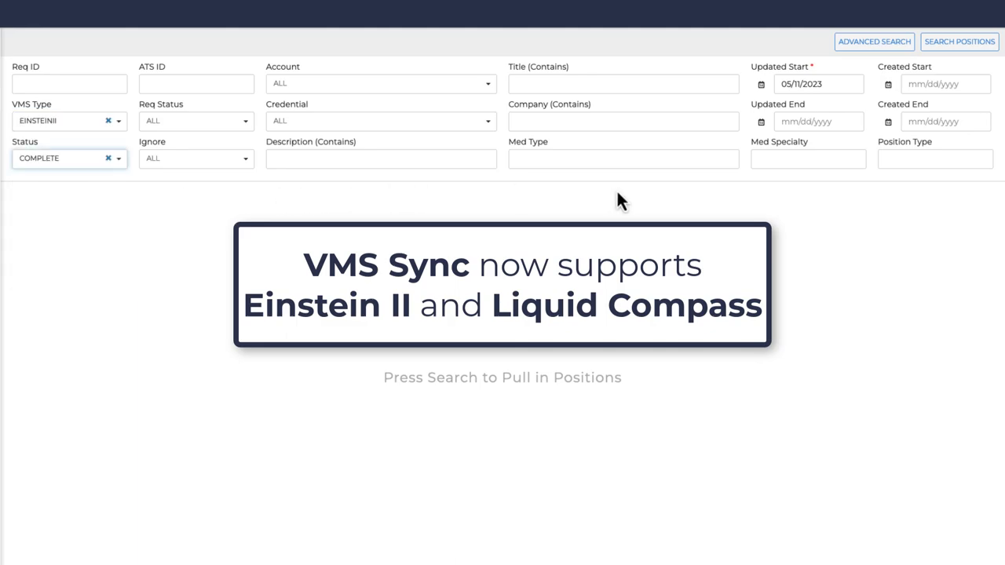
{"action": "left_click", "coordinate": [958, 41]}
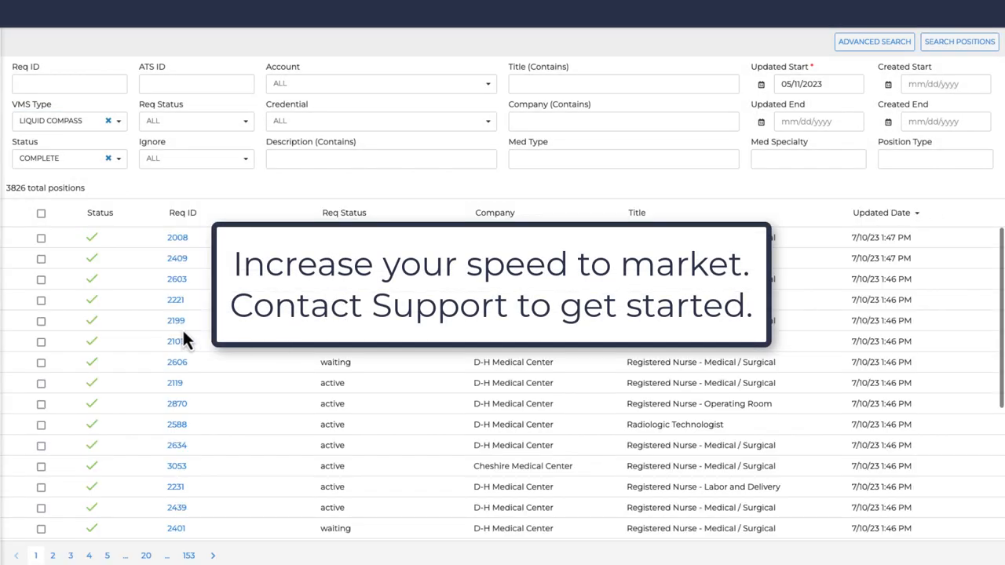
Locate Req ID 2439, Registered Nurse - Medical/Surgical, in the results and show its details
{"action": "scroll", "scroll_direction": "down", "scroll_amount": 3}
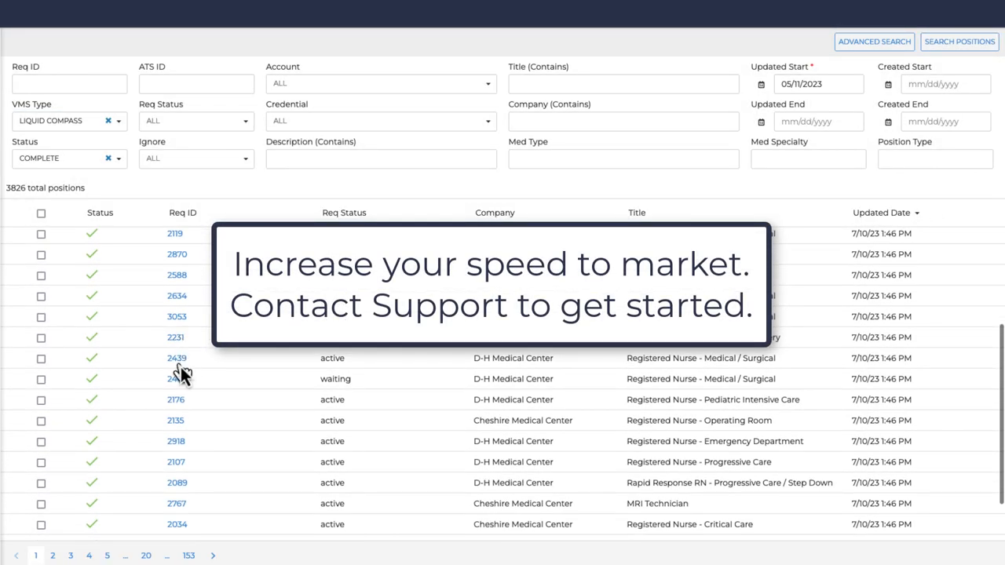
{"action": "left_click", "coordinate": [176, 358]}
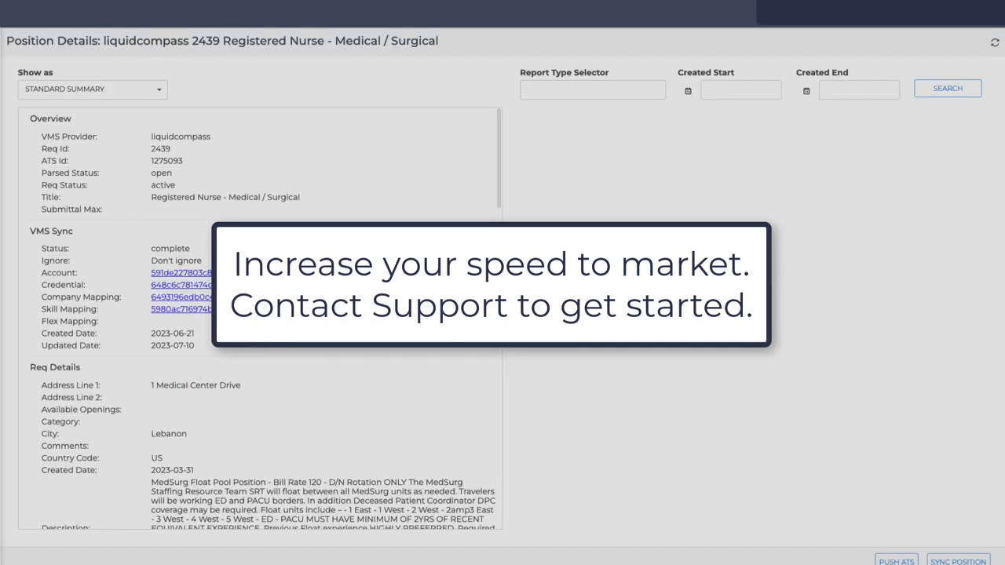